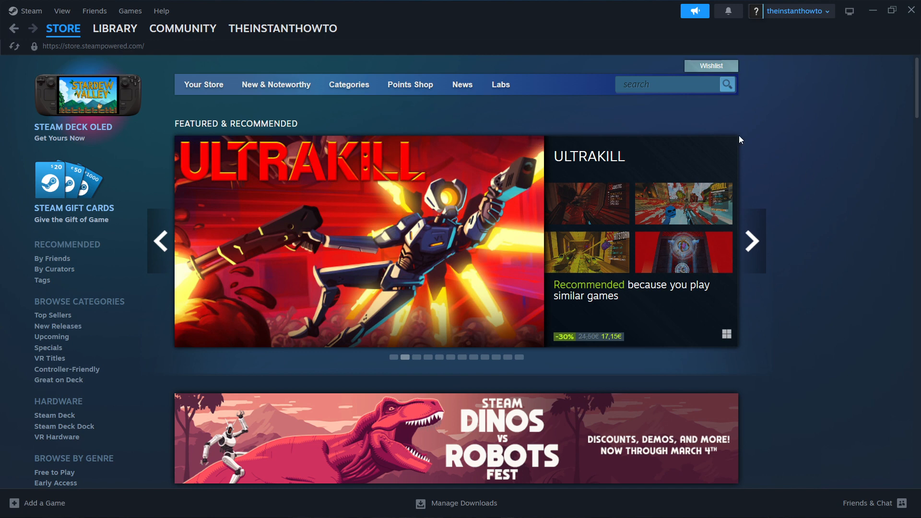
pyautogui.moveTo(24, 13)
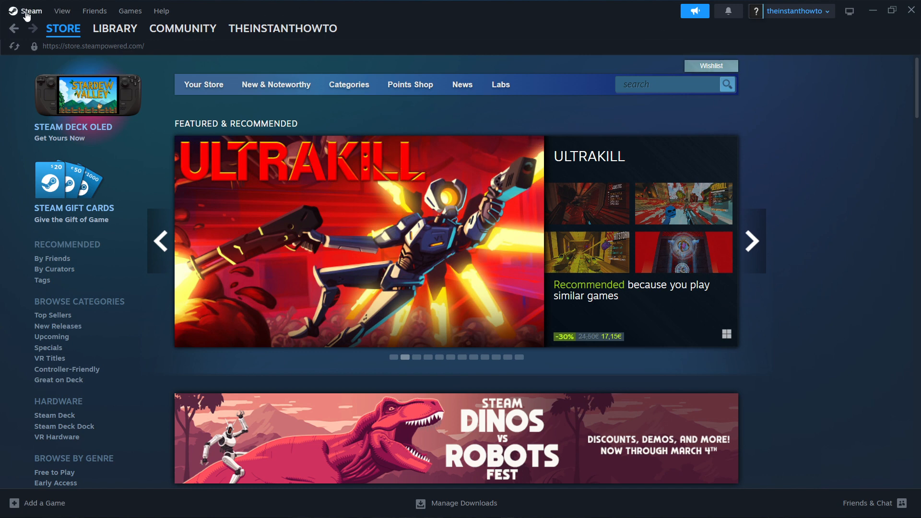
pyautogui.moveTo(452, 25)
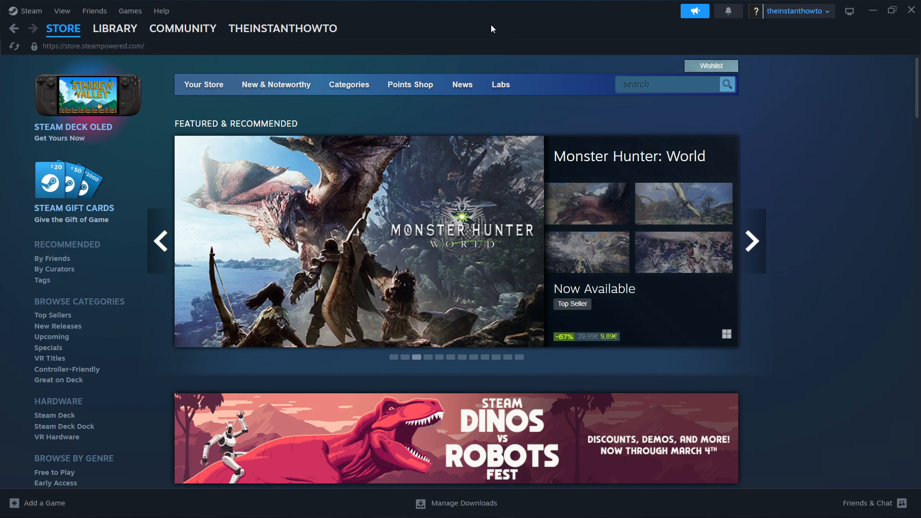
pyautogui.moveTo(794, 11)
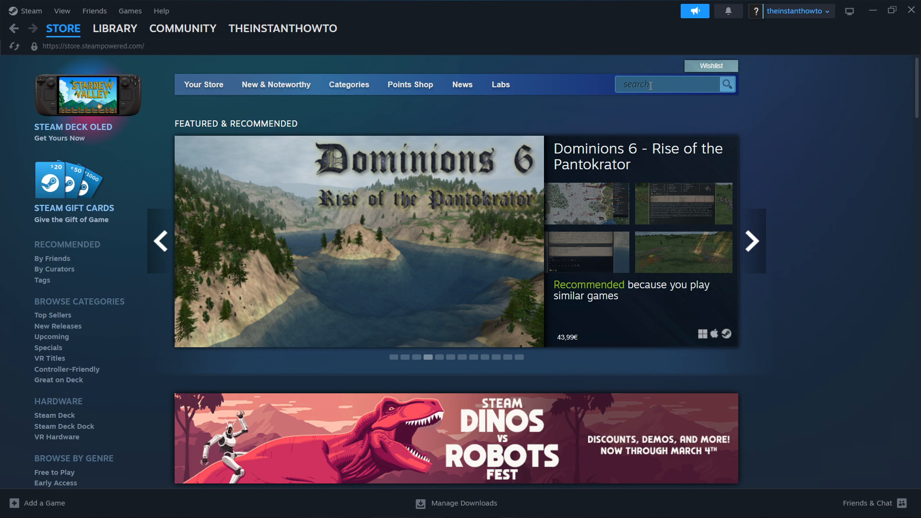
# Step: Search the store for 'phasmo' and open the Phasmophobia store page
pyautogui.write('phasmo')
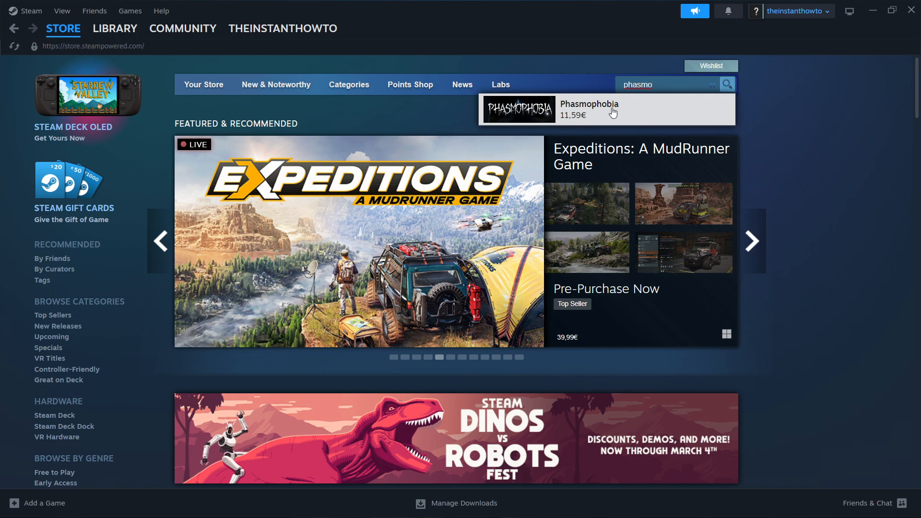
pyautogui.click(587, 109)
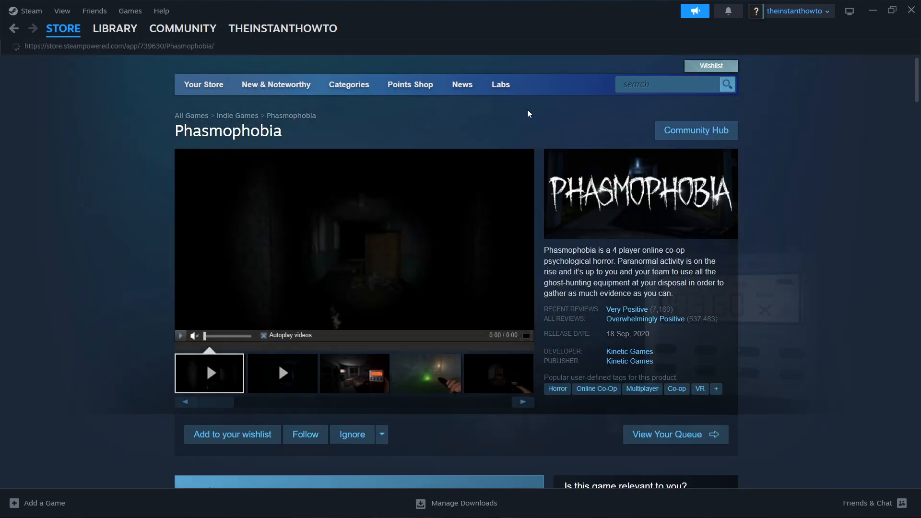
# Step: Add Phasmophobia (11,59€) to the cart and check out as a purchase for myself
pyautogui.scroll(-3)
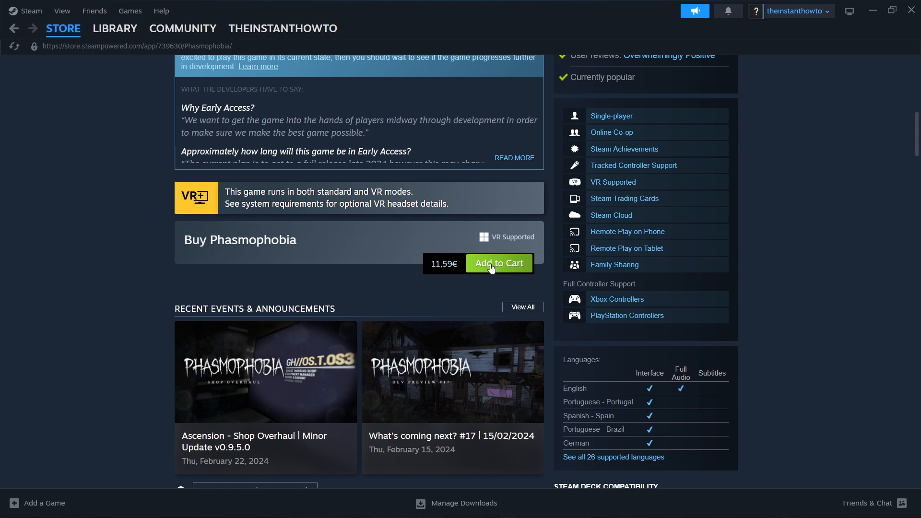
pyautogui.click(498, 263)
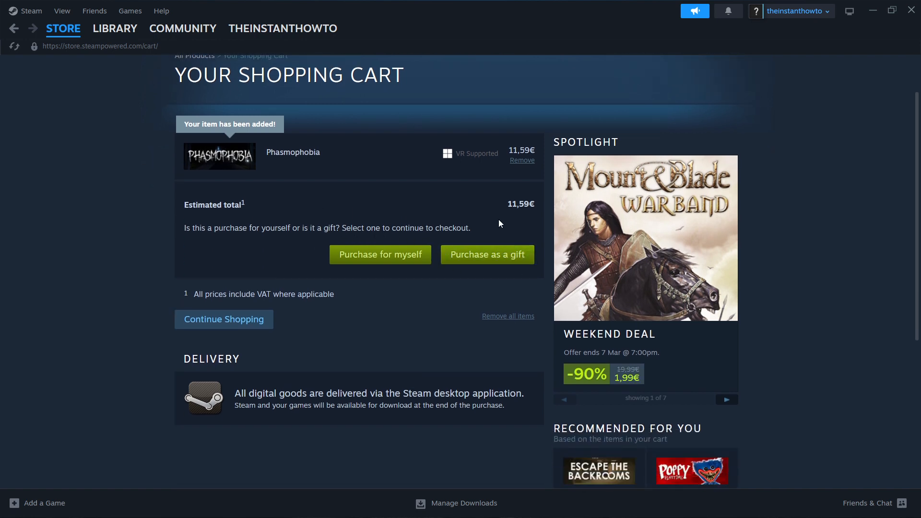
pyautogui.click(380, 254)
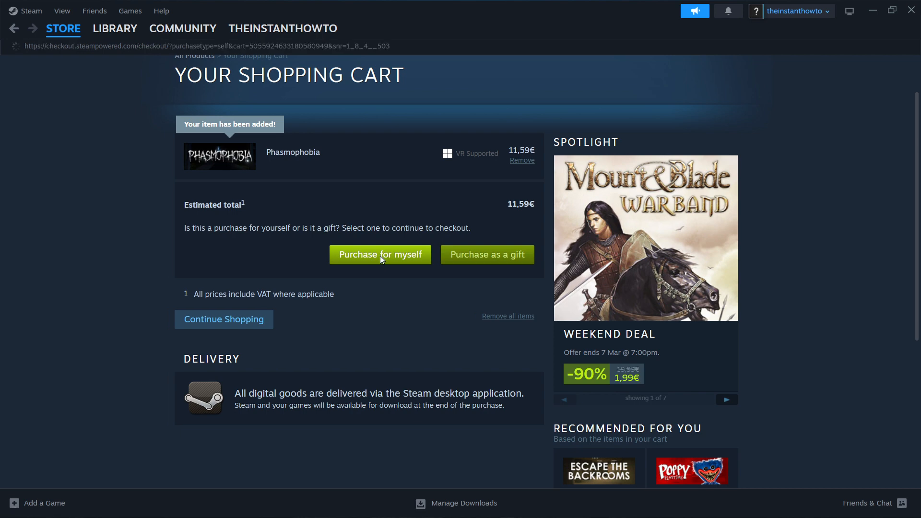
pyautogui.click(380, 254)
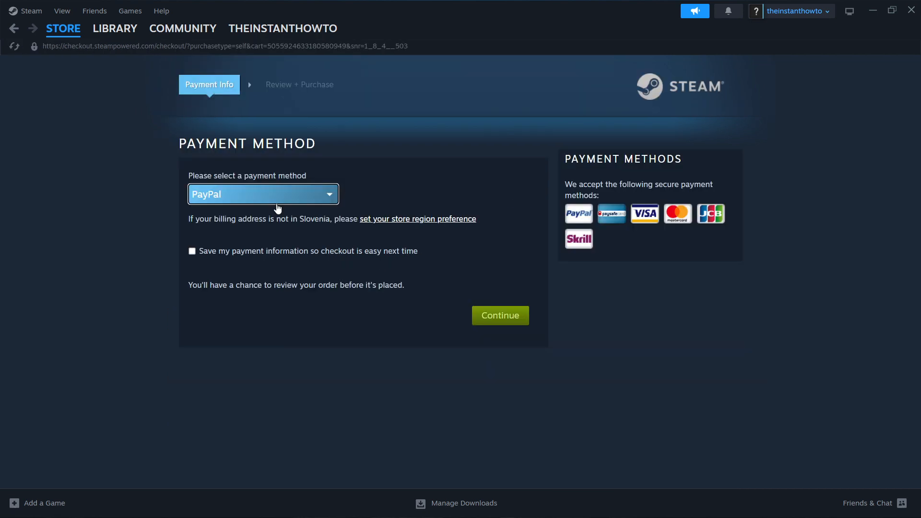
pyautogui.click(262, 194)
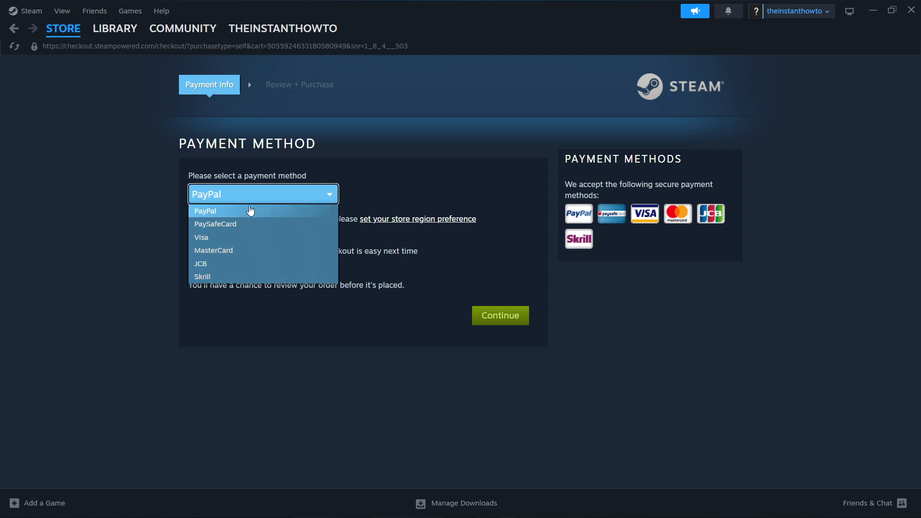
pyautogui.moveTo(287, 194)
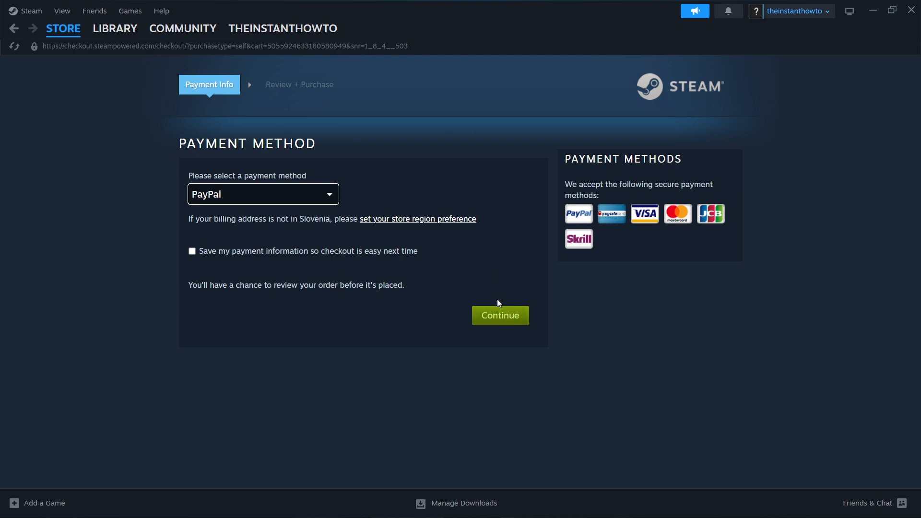
pyautogui.moveTo(481, 364)
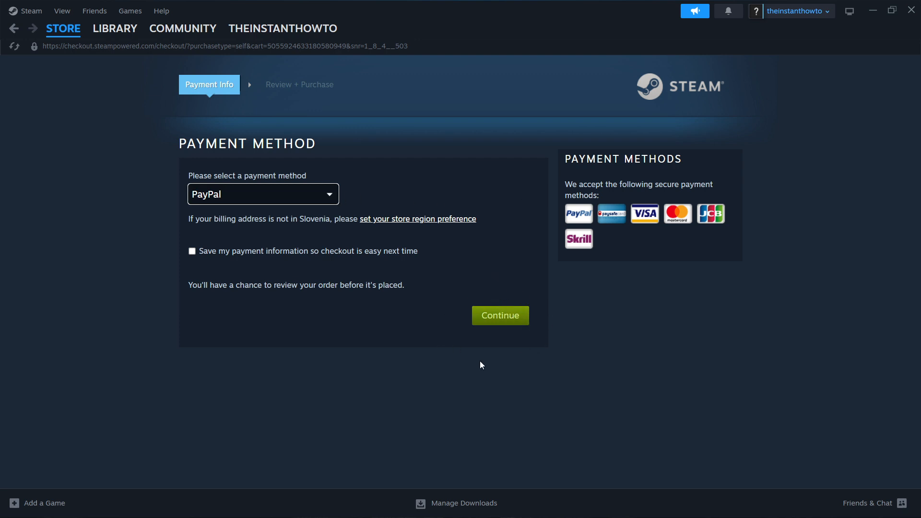
pyautogui.moveTo(556, 315)
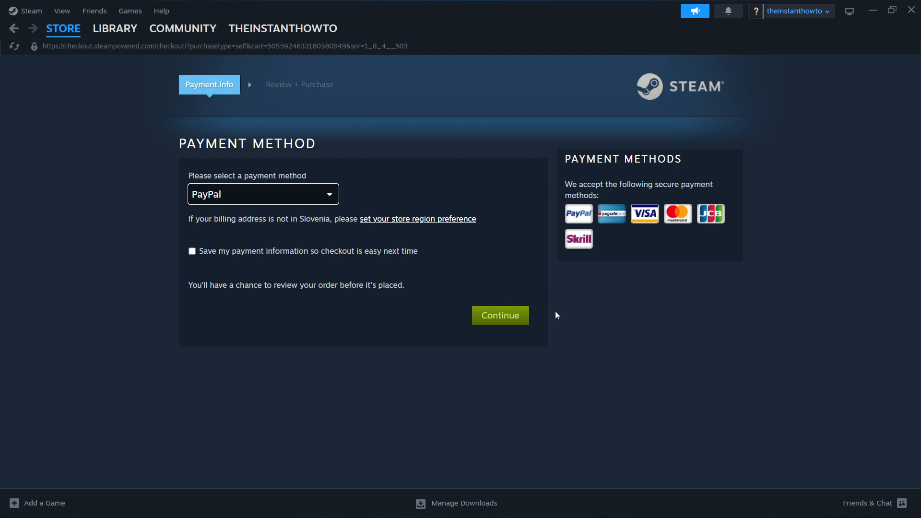
pyautogui.moveTo(450, 298)
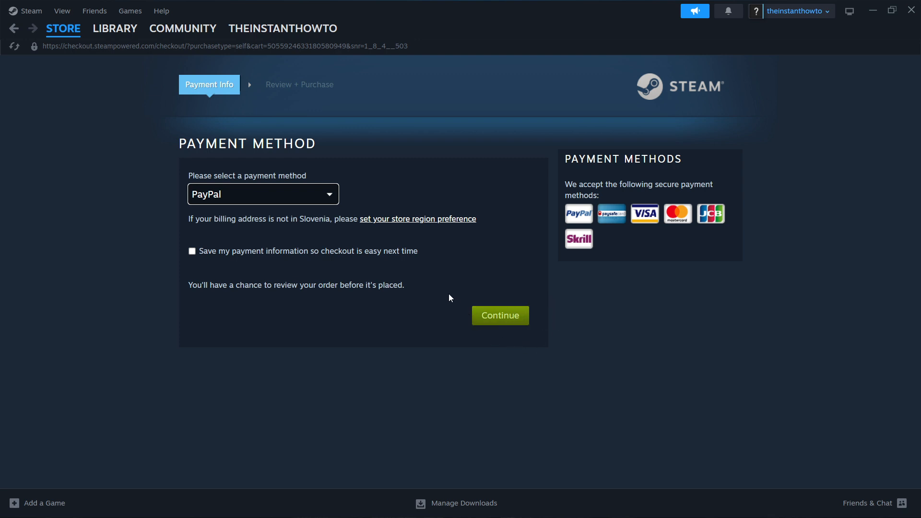
pyautogui.moveTo(222, 155)
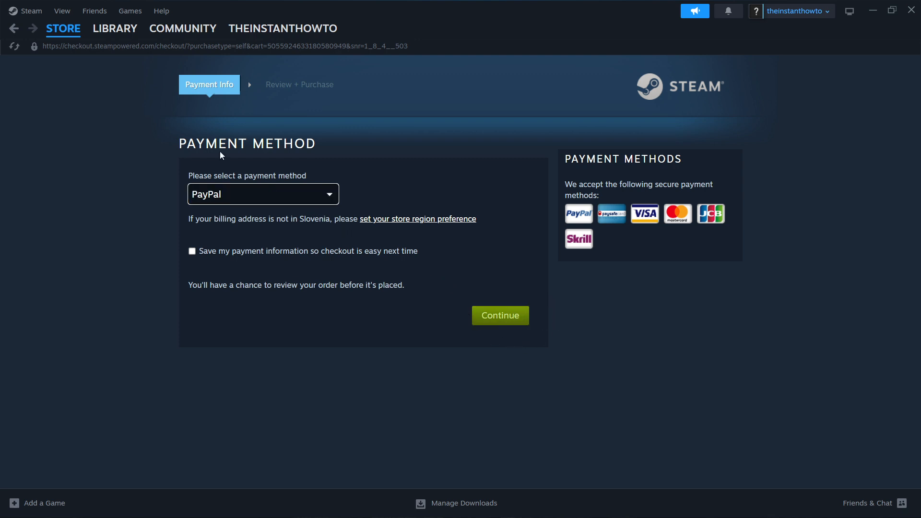
# Step: Go to the Library home and dismiss the Games filter dropdown
pyautogui.click(114, 28)
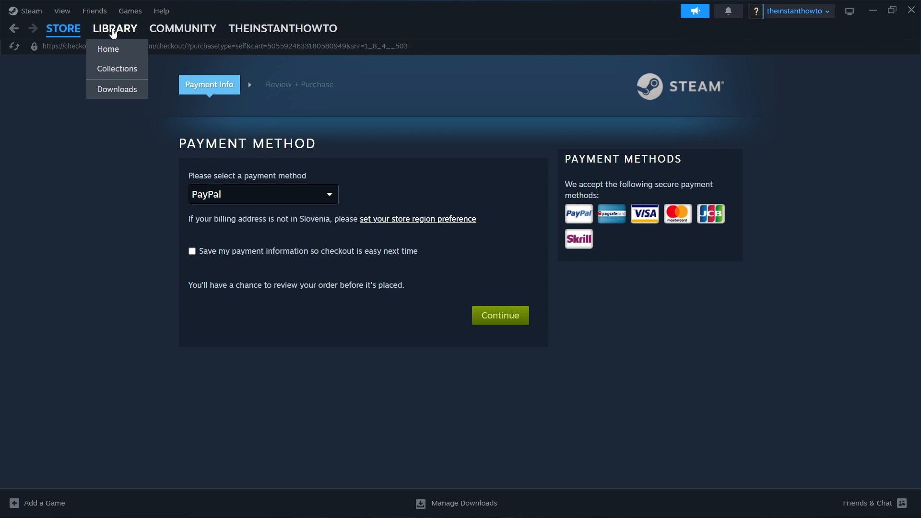
pyautogui.click(108, 49)
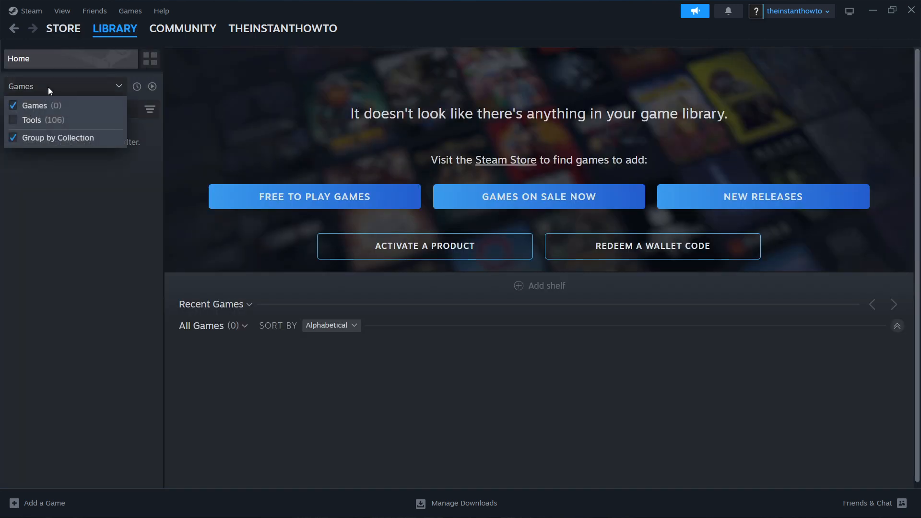
pyautogui.click(12, 105)
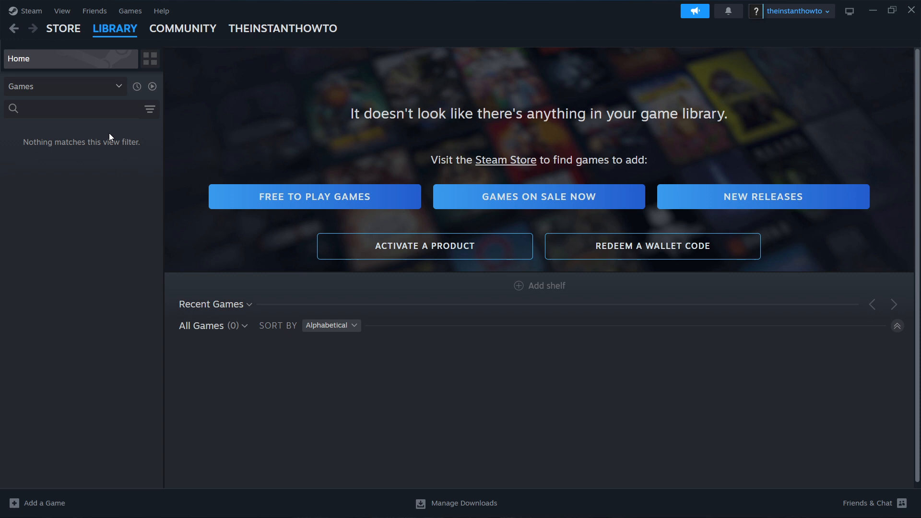
pyautogui.moveTo(51, 154)
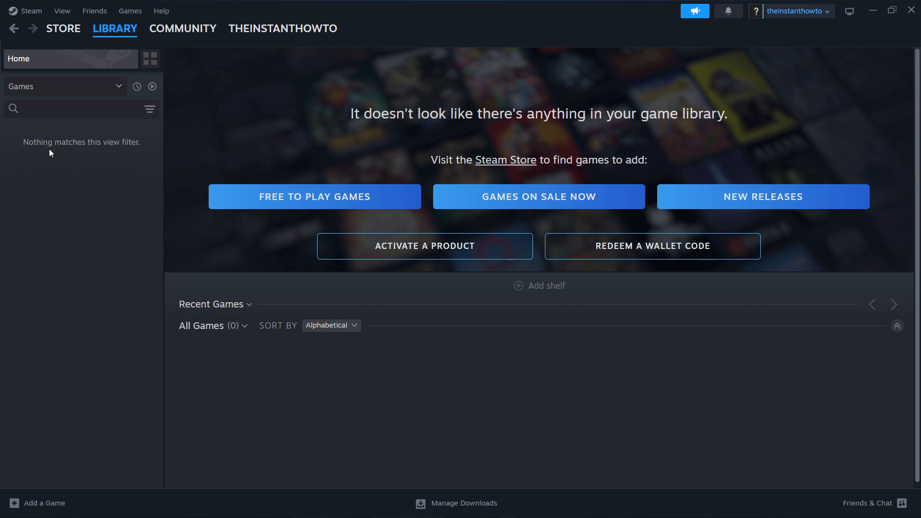
pyautogui.moveTo(81, 140)
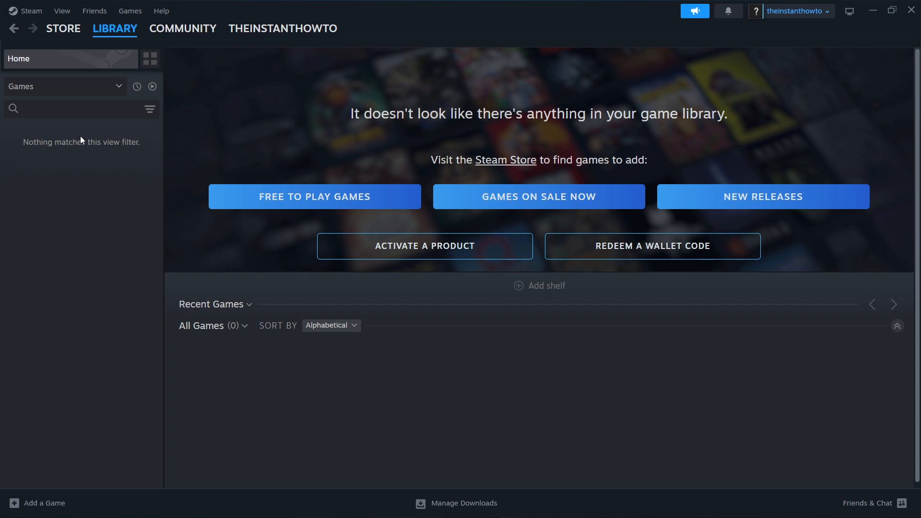